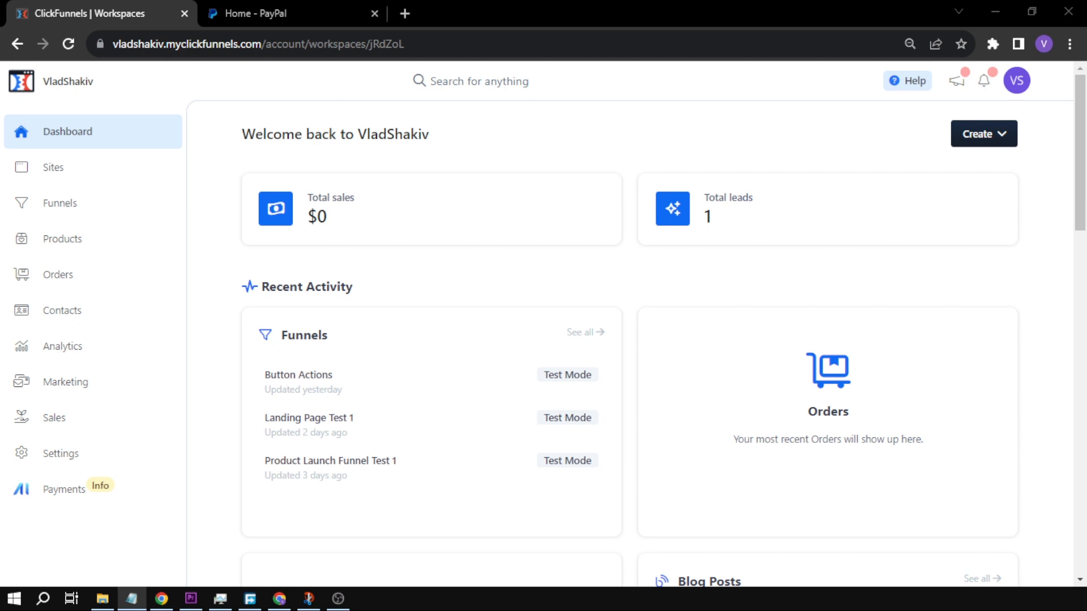
mouse_move(64, 489)
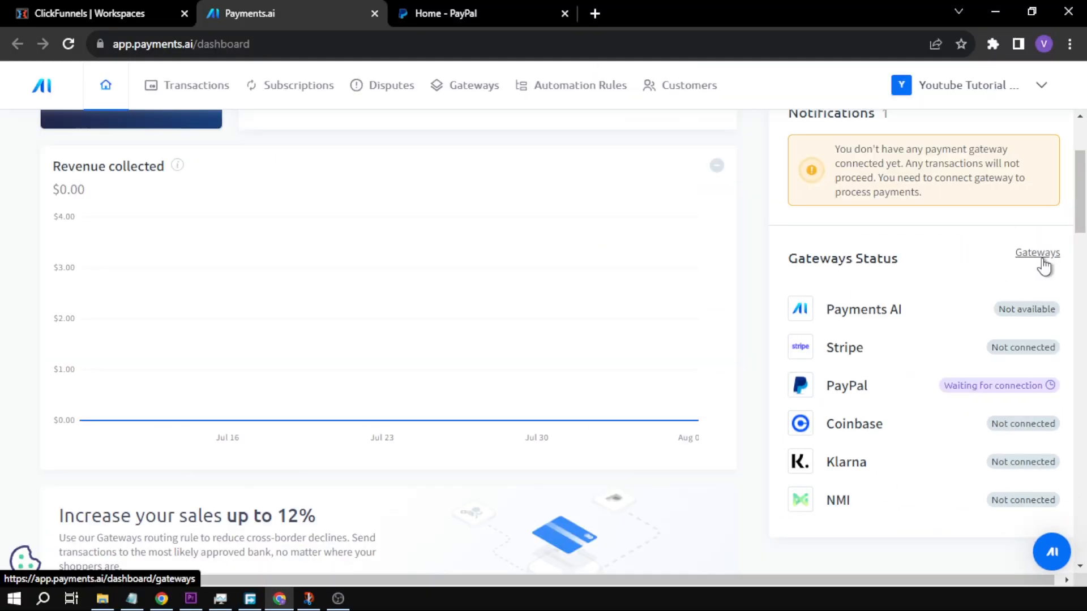
- Open Gateways, connect PayPal, view PayPal's linking page, then return to Payments.ai
click(1037, 253)
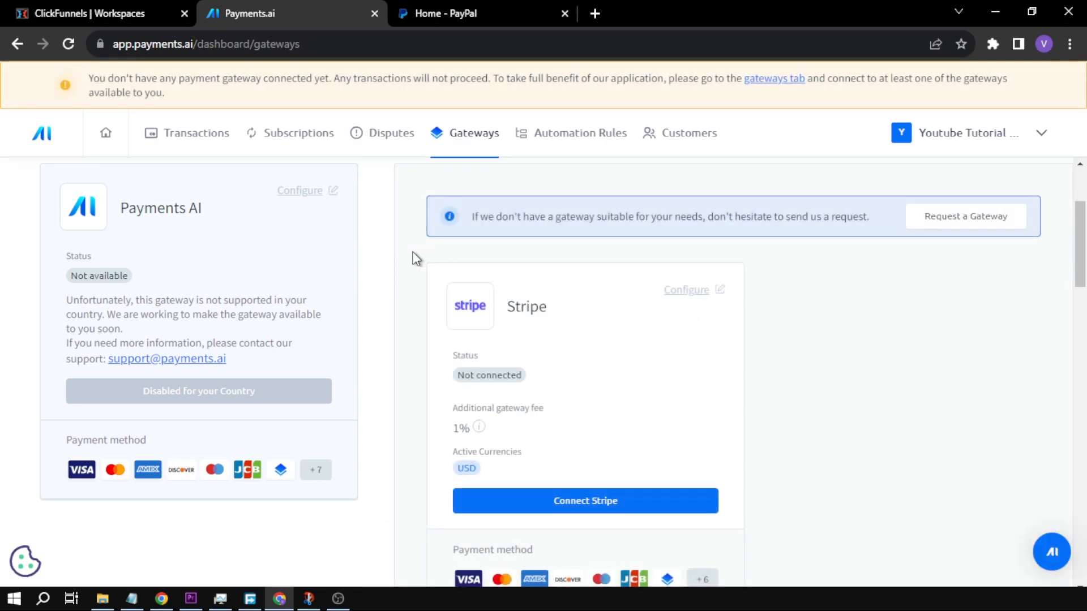
scroll(down, 3)
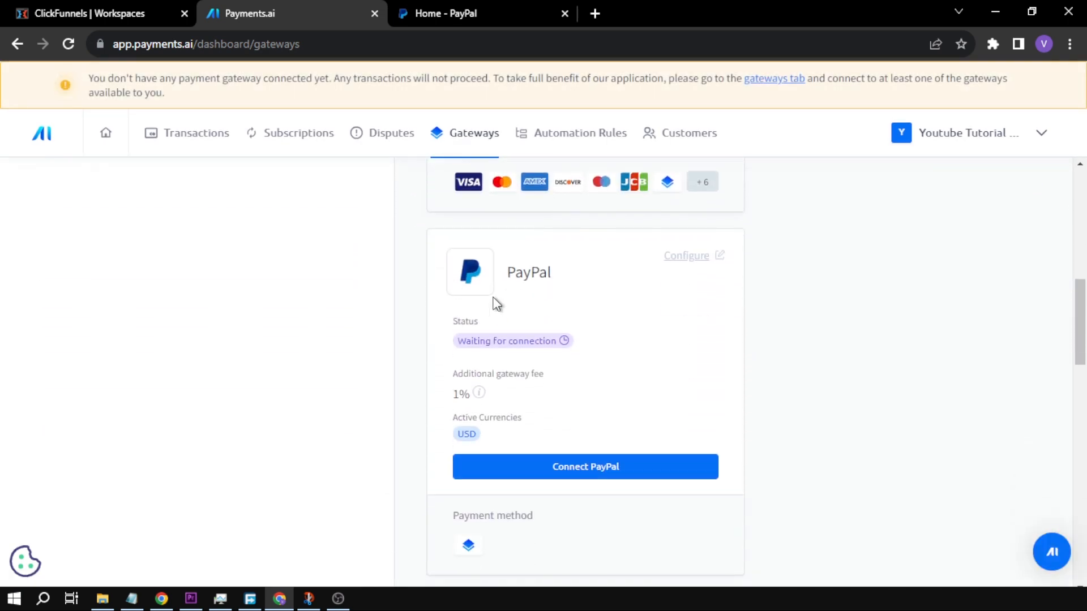
mouse_move(681, 292)
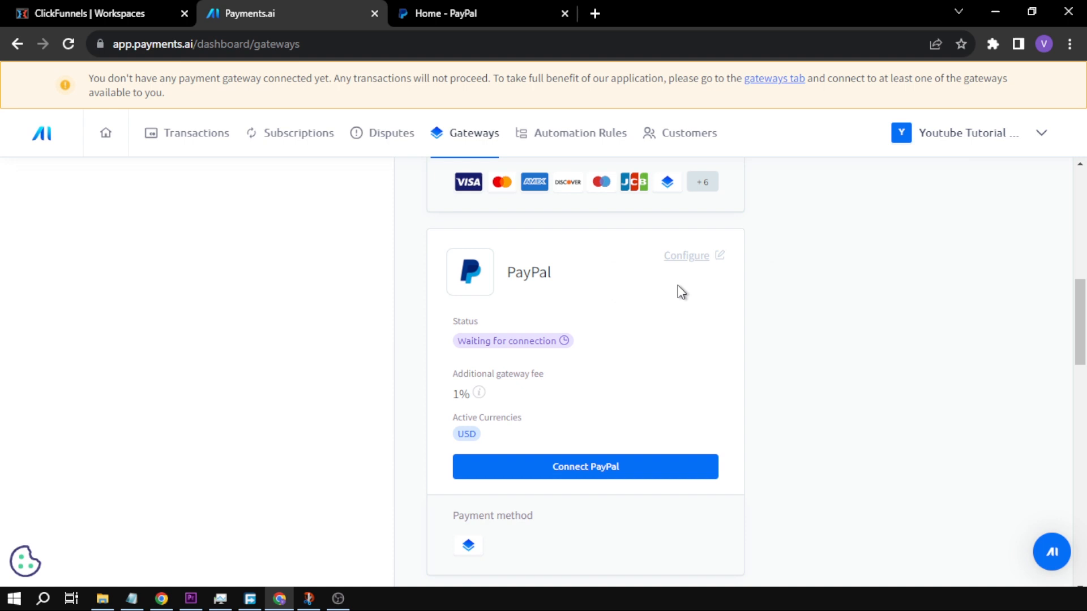
scroll(up, 3)
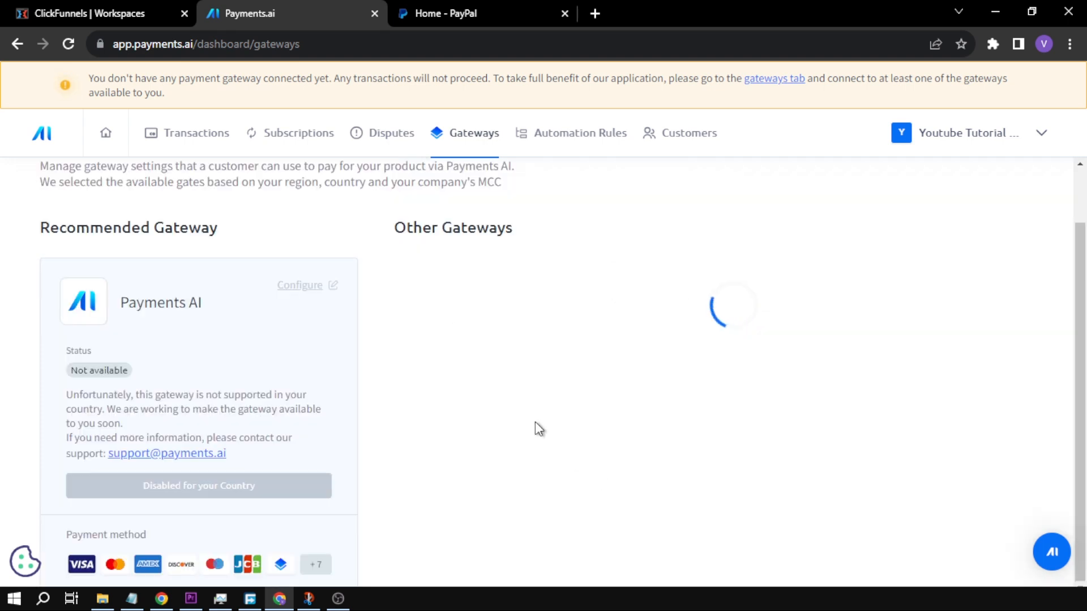
click(669, 13)
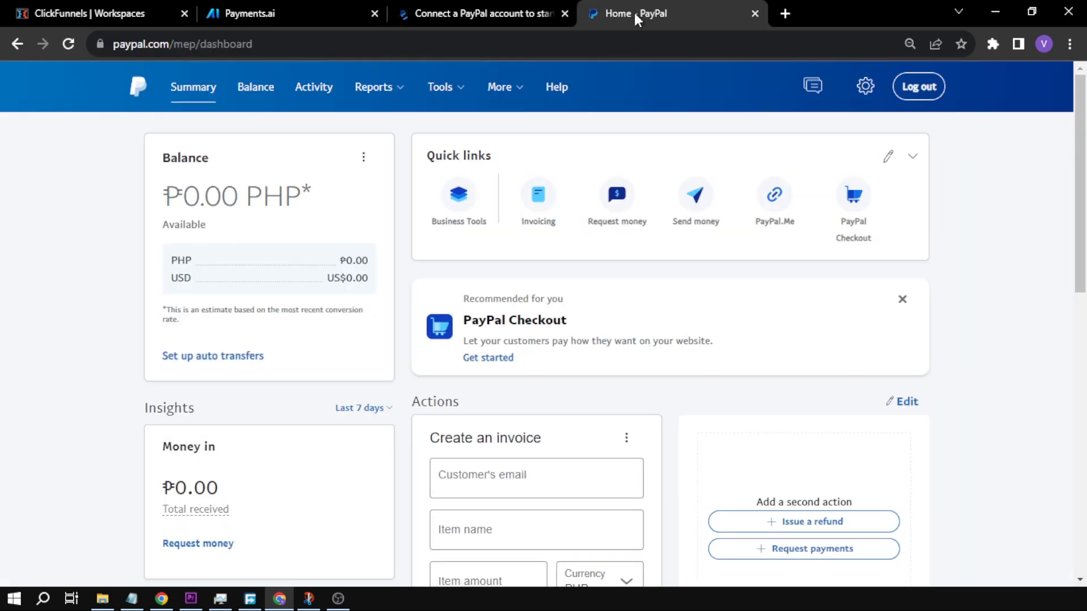
mouse_move(136, 211)
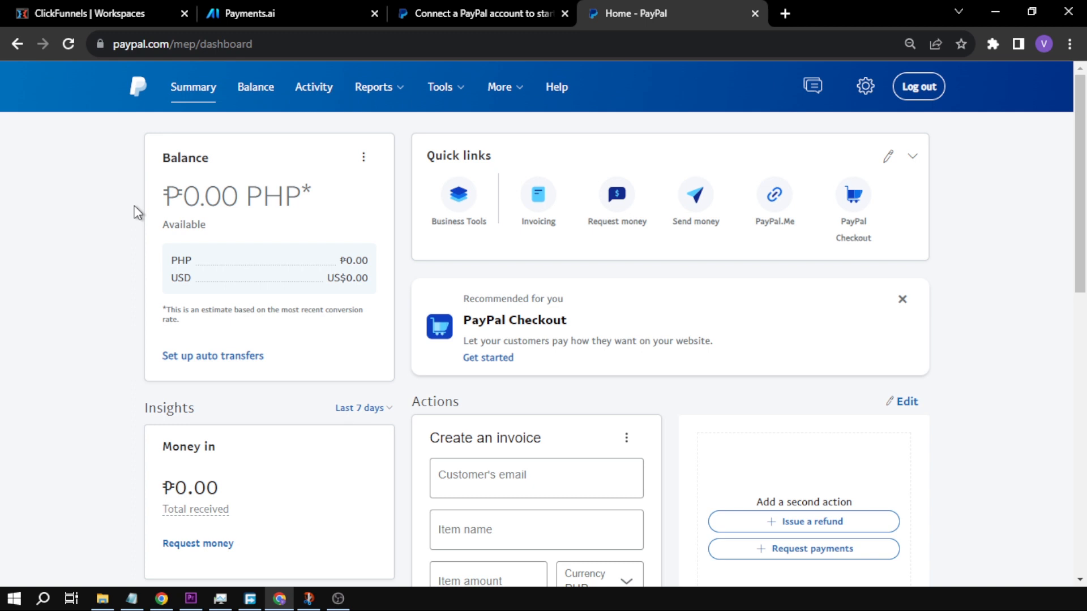
mouse_move(462, 124)
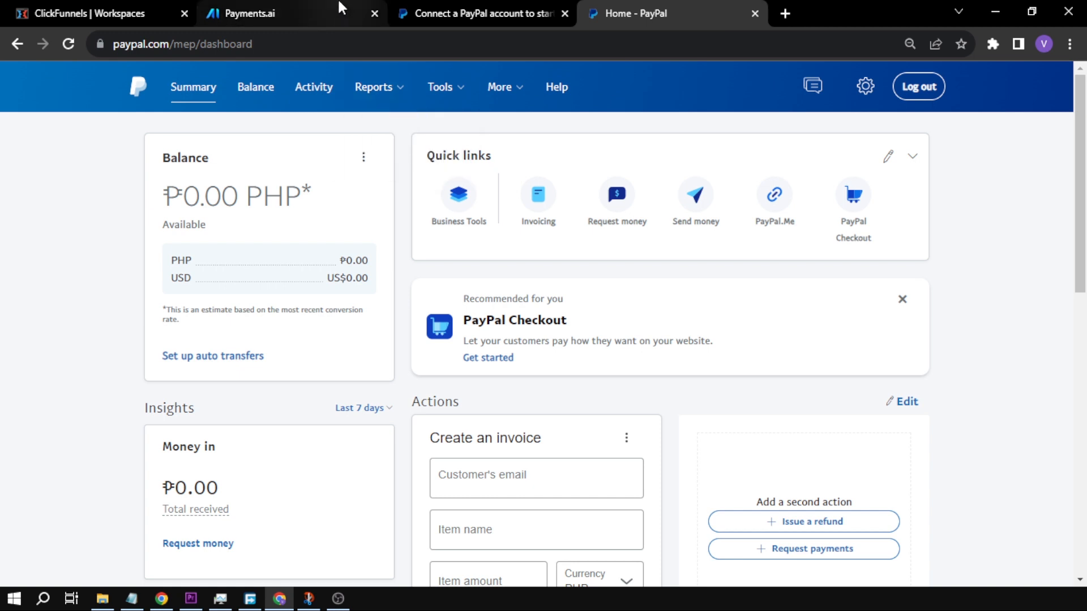
click(250, 13)
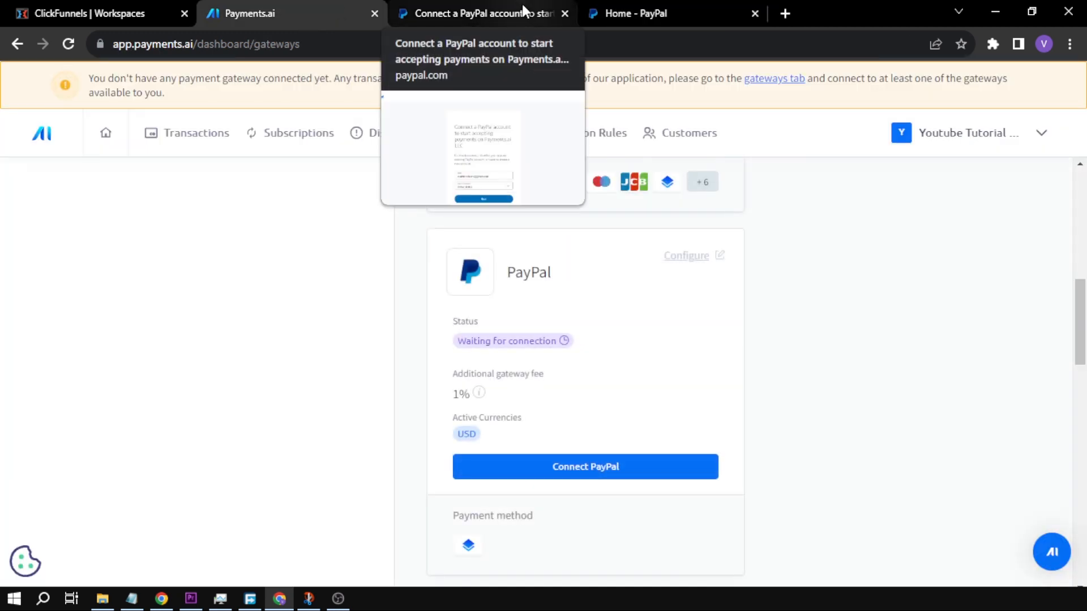
- Log in to PayPal with a password and grant Payments.ai LLC its permissions
click(481, 13)
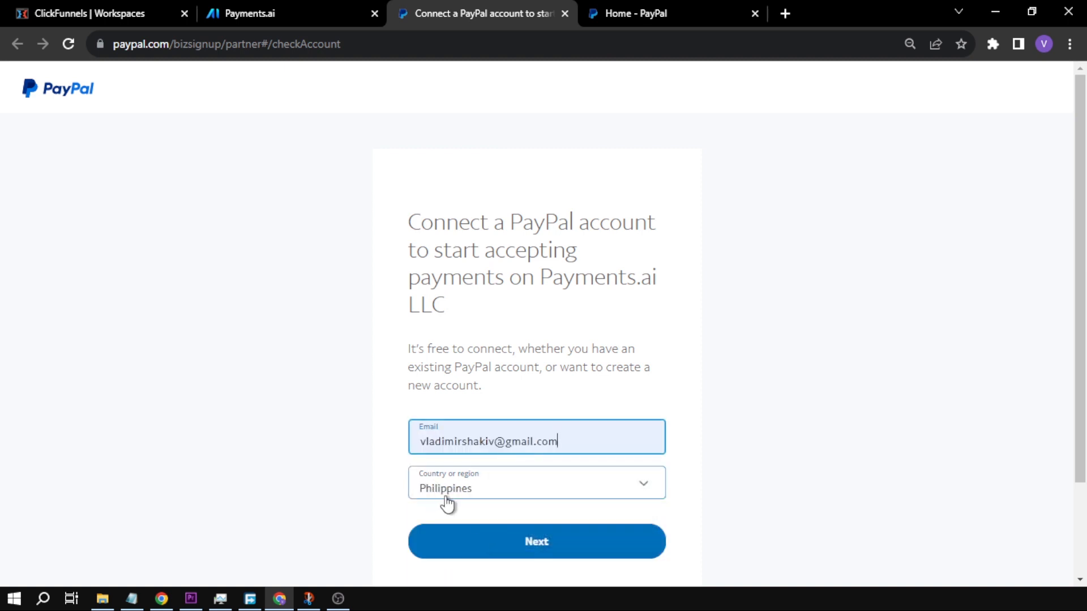
click(536, 541)
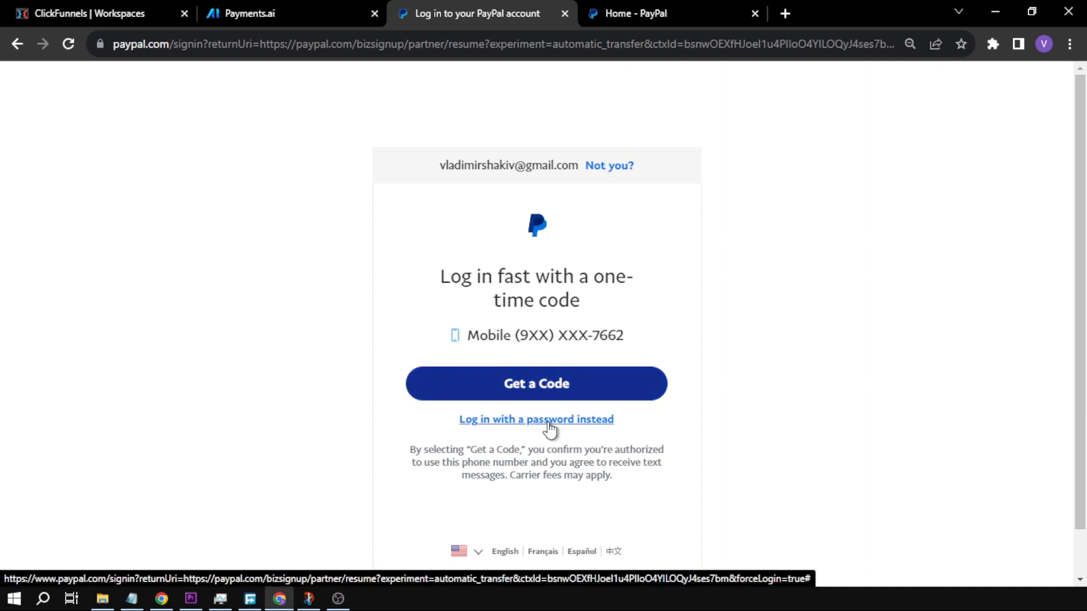
click(536, 419)
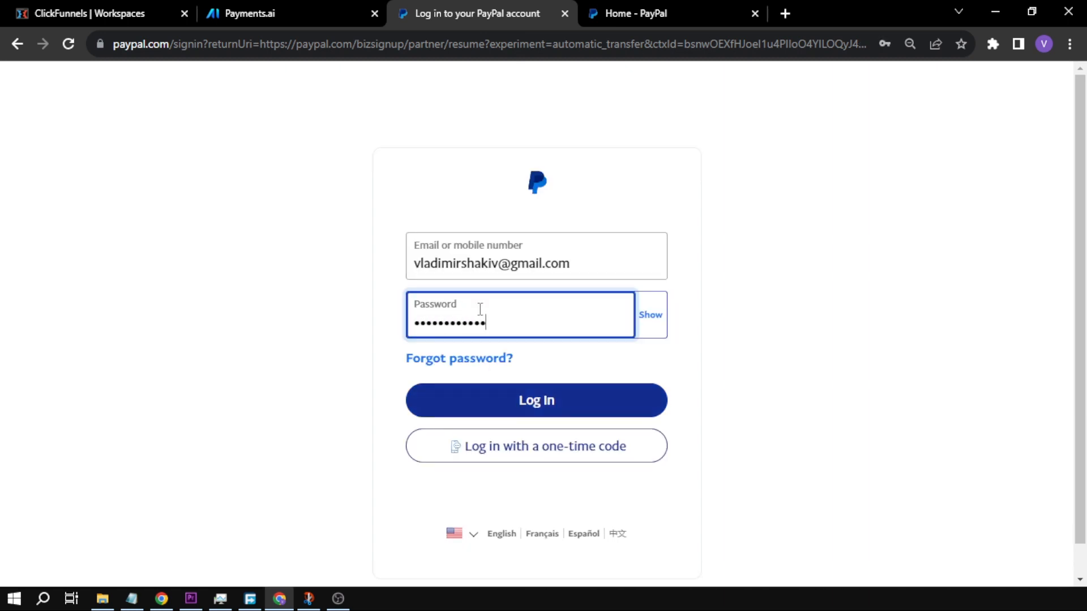
click(534, 401)
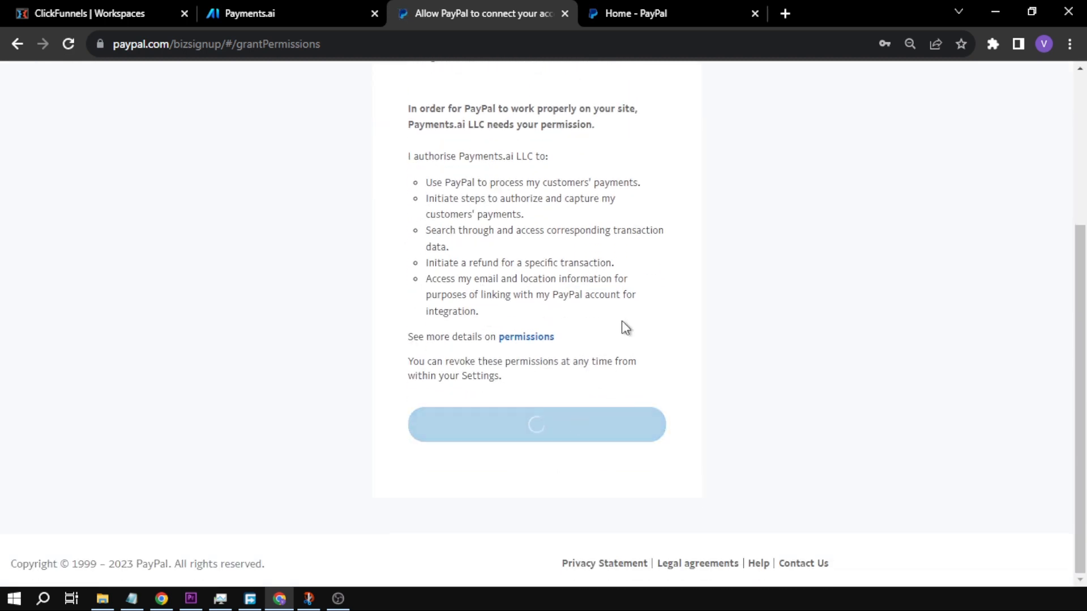
click(536, 424)
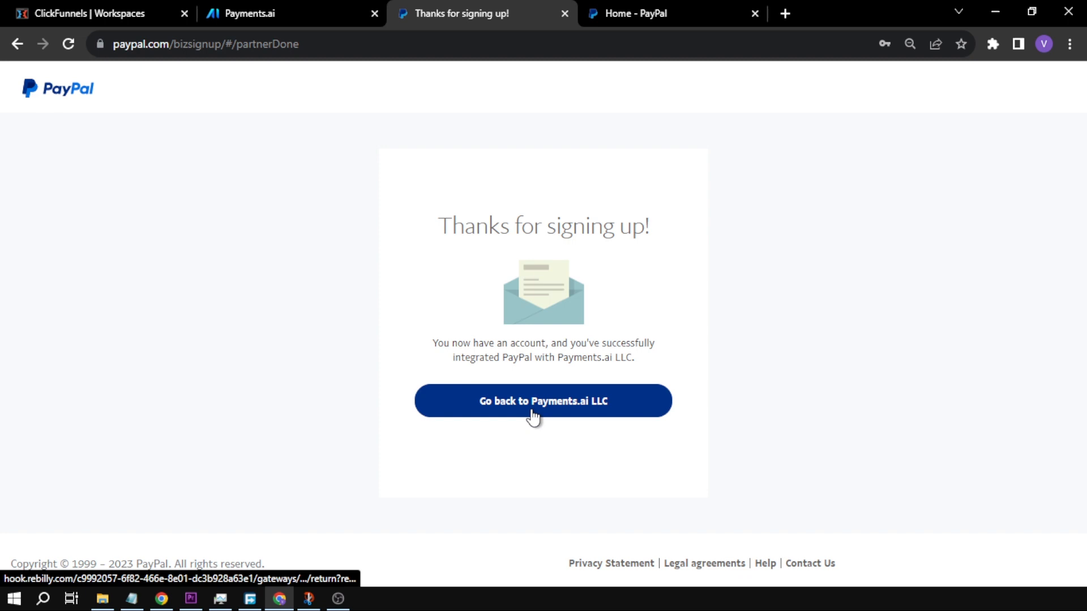
- Return to Payments.ai LLC and find the PayPal card showing Configuration needed
click(543, 401)
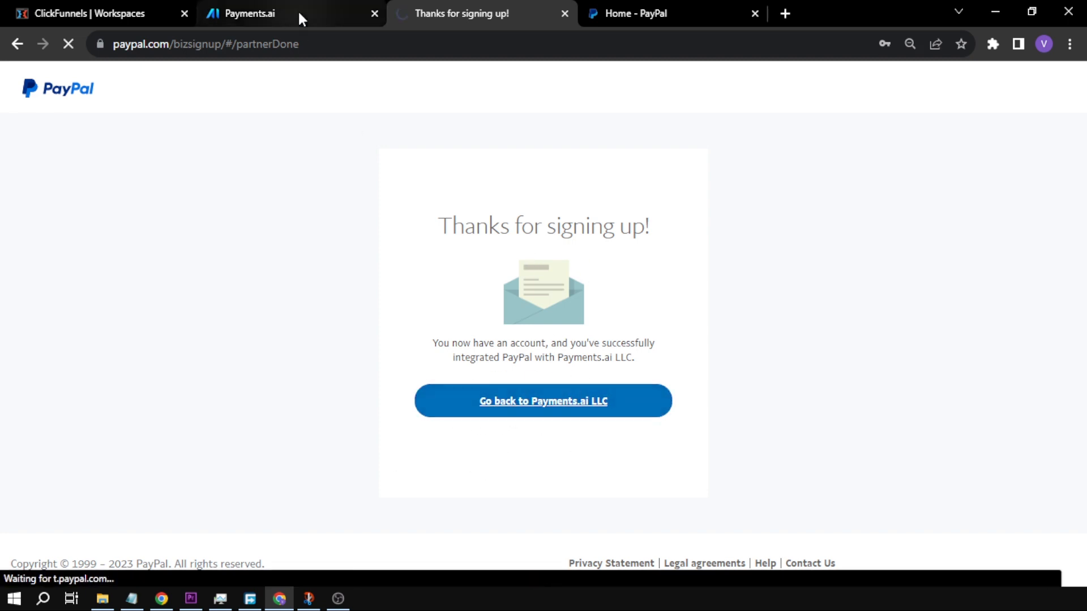
click(542, 401)
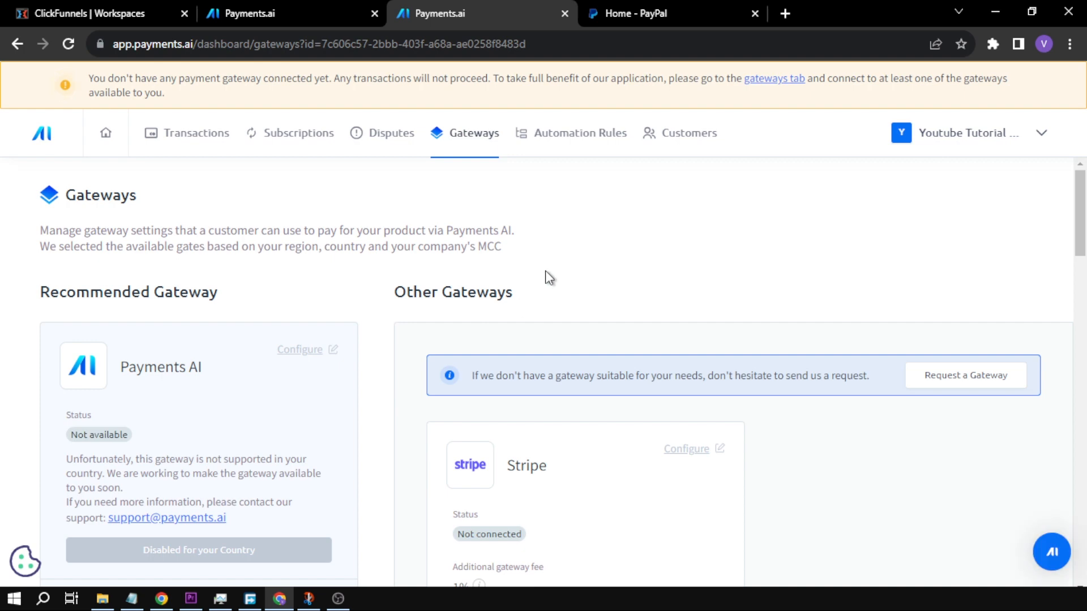
scroll(down, 3)
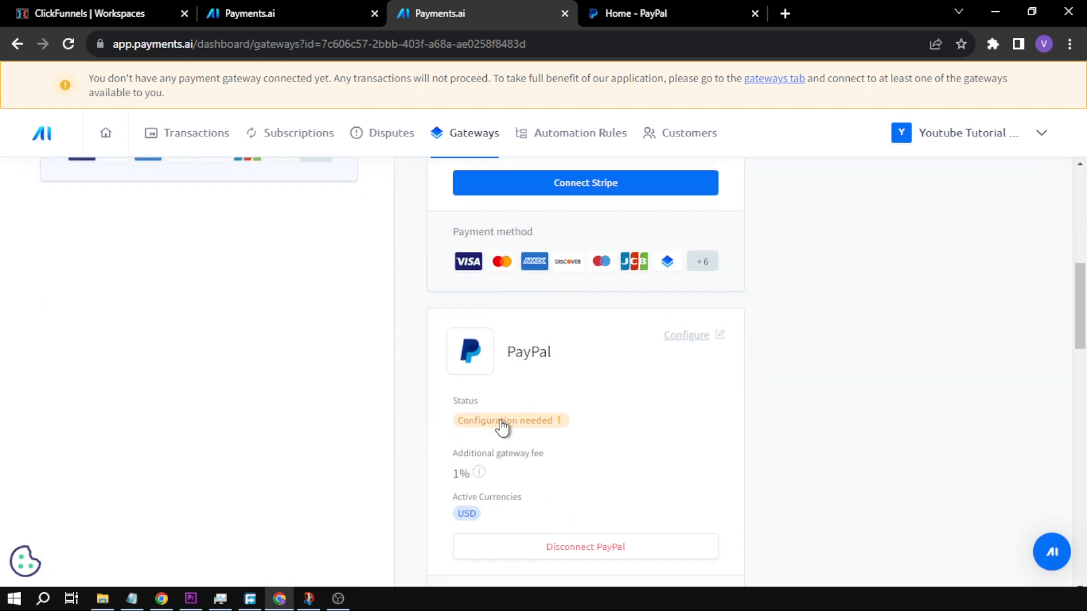
mouse_move(528, 428)
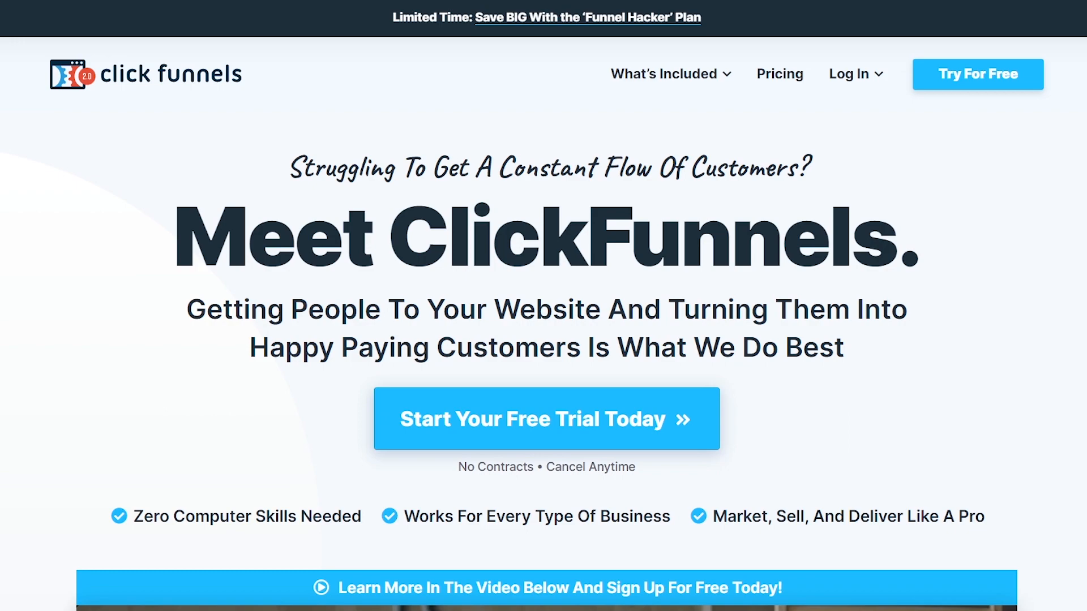
scroll(down, 3)
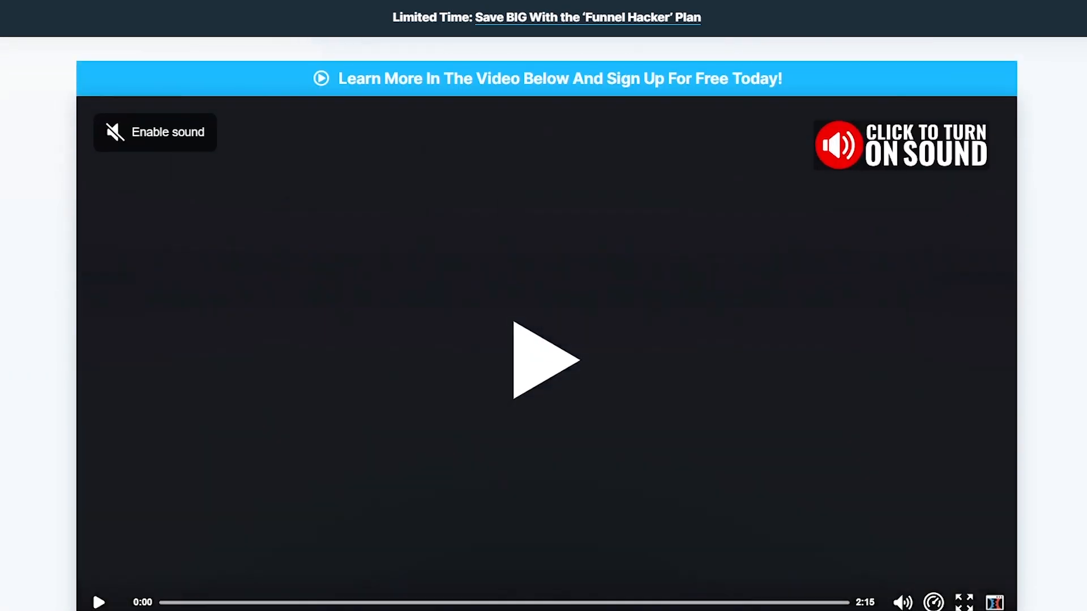
scroll(down, 3)
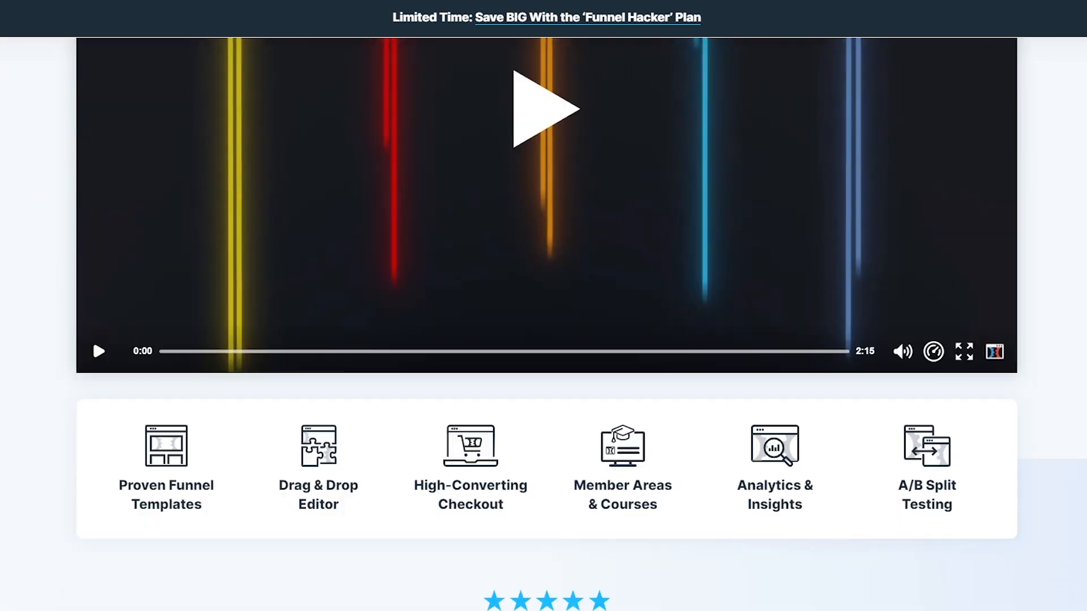
scroll(down, 3)
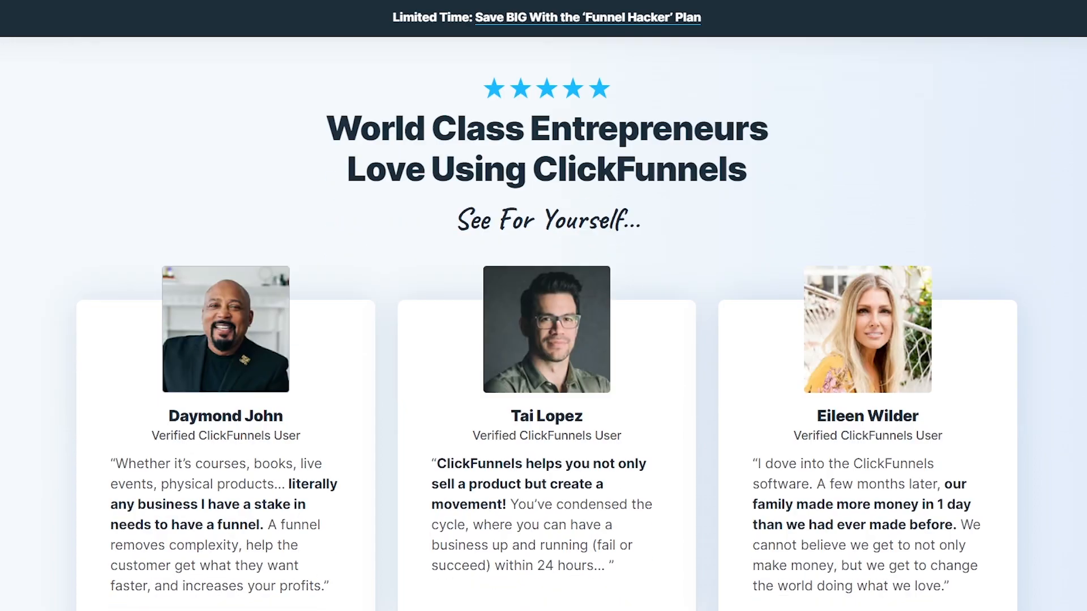
scroll(down, 3)
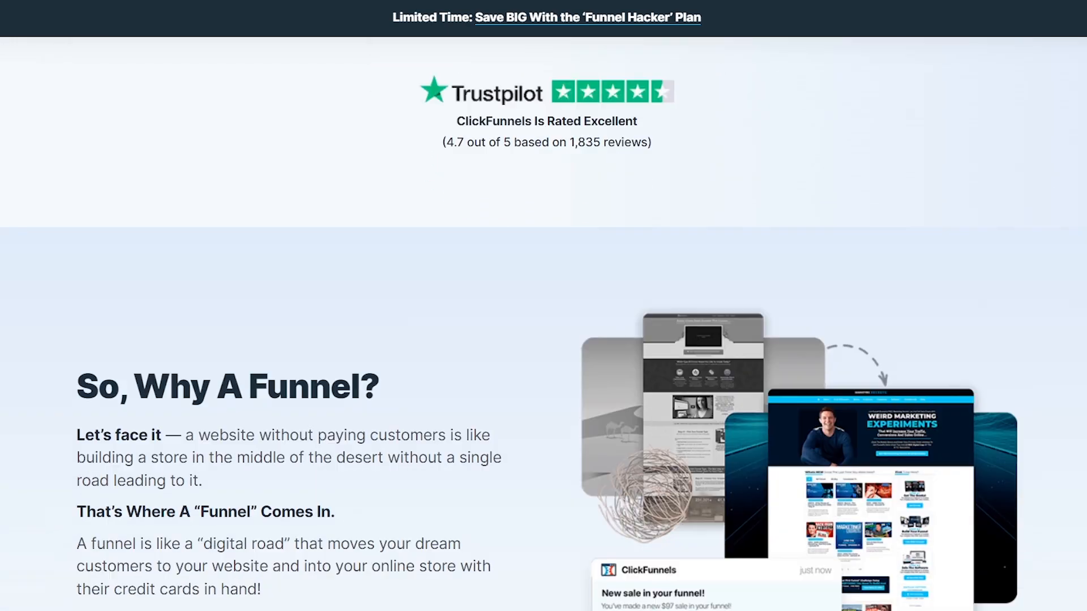
scroll(down, 3)
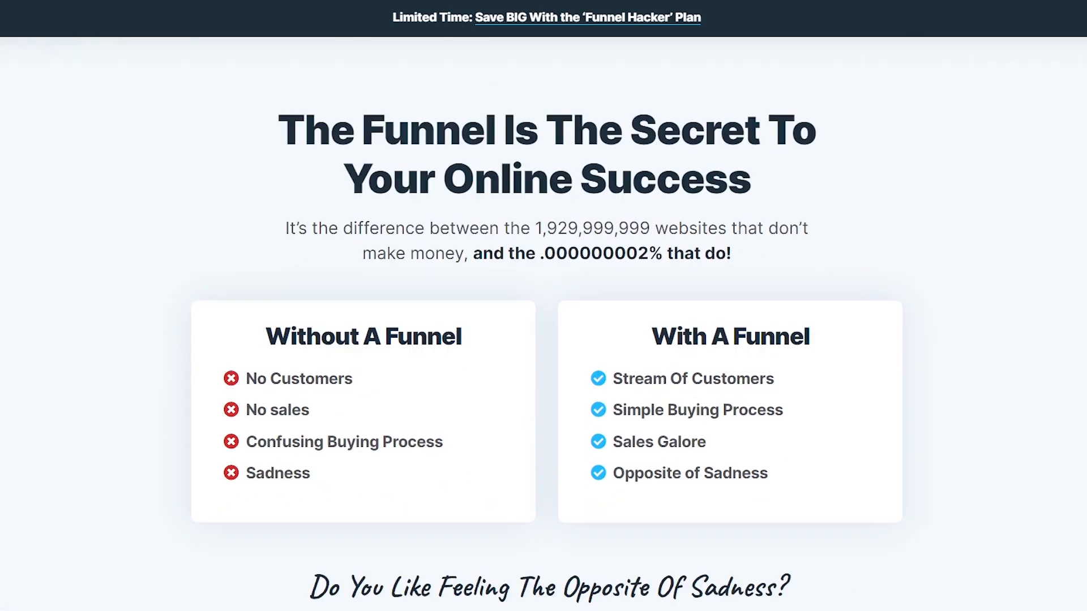
scroll(down, 3)
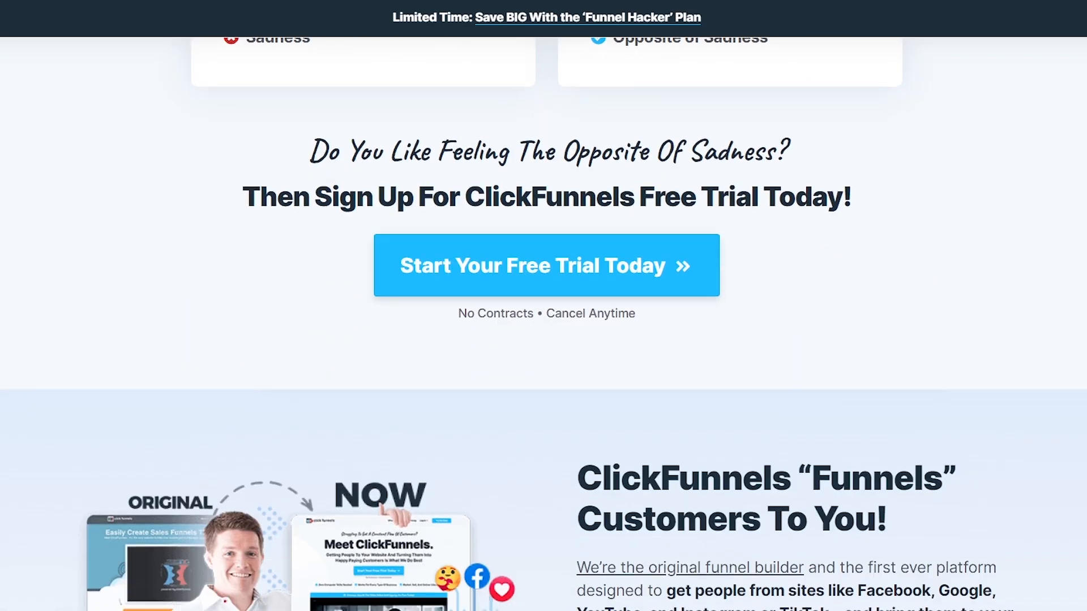